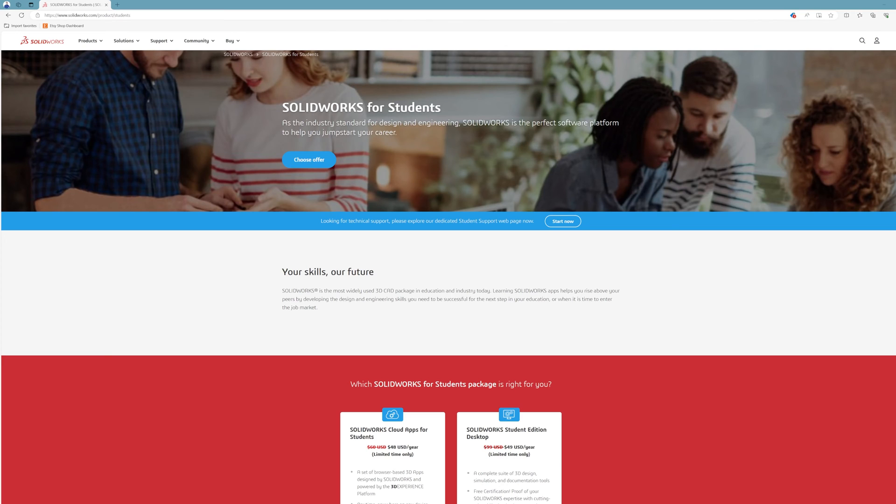
Step: Navigate from Google to the University of Illinois WebStore and enter the Shop Personal Purchases page
scroll("down", 3)
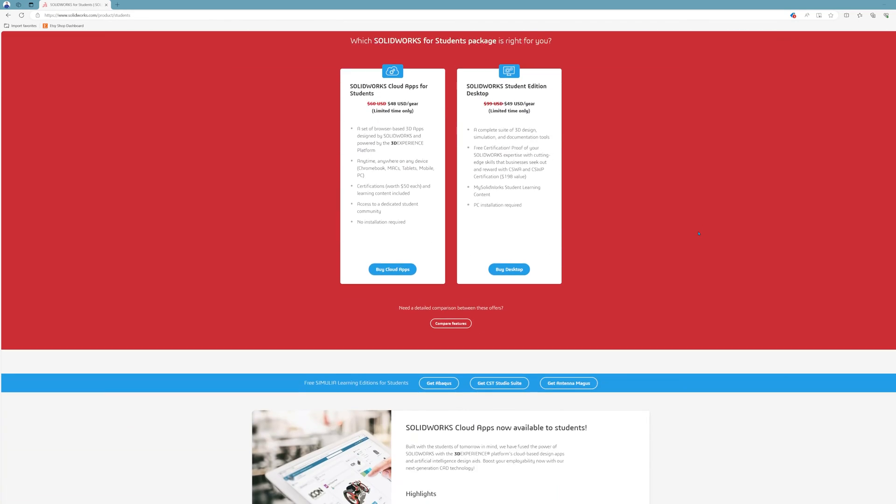
scroll("down", 3)
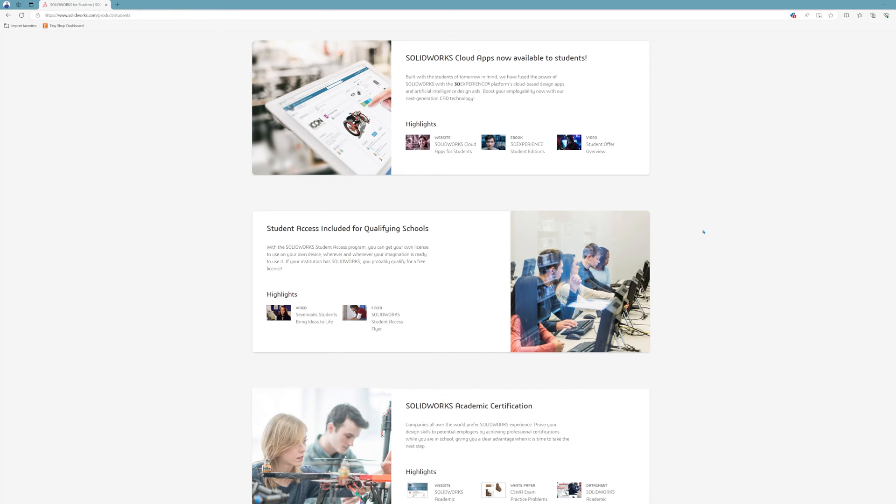
scroll("down", 3)
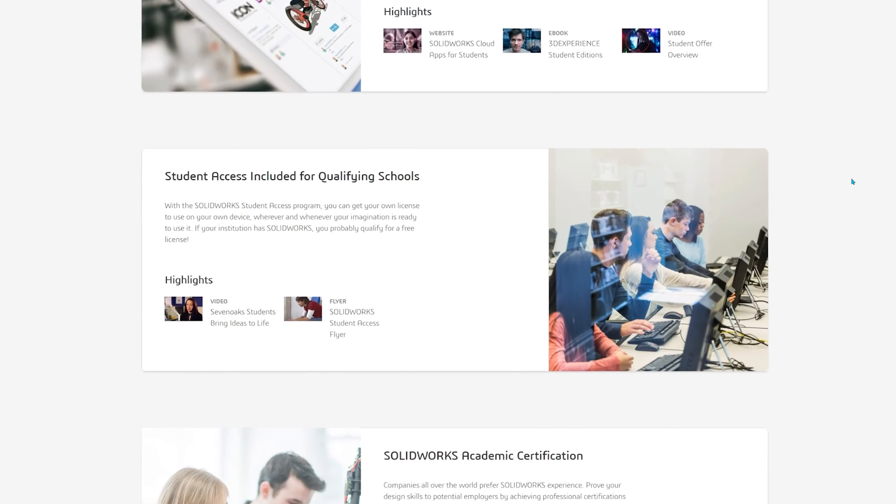
scroll("down", 3)
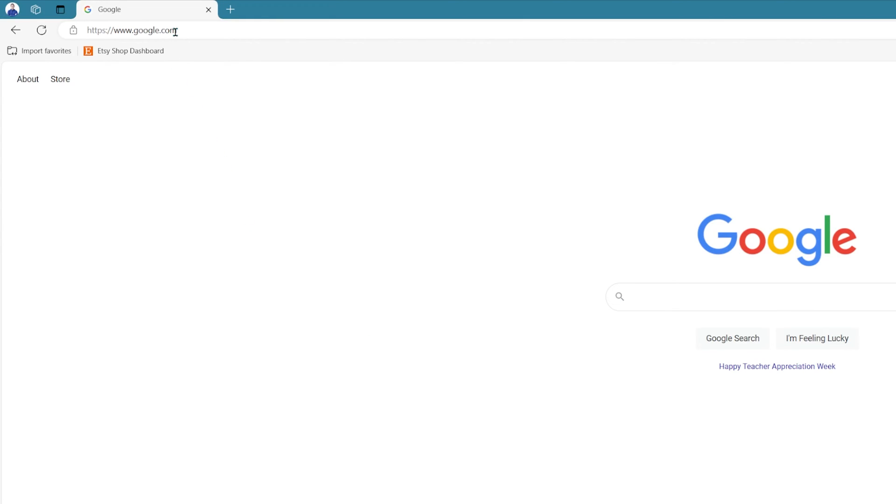
left_click(134, 30)
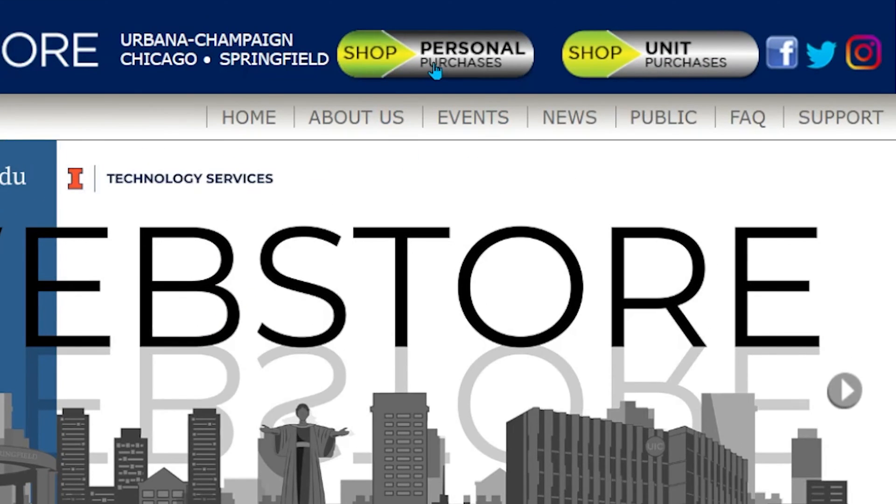
left_click(844, 390)
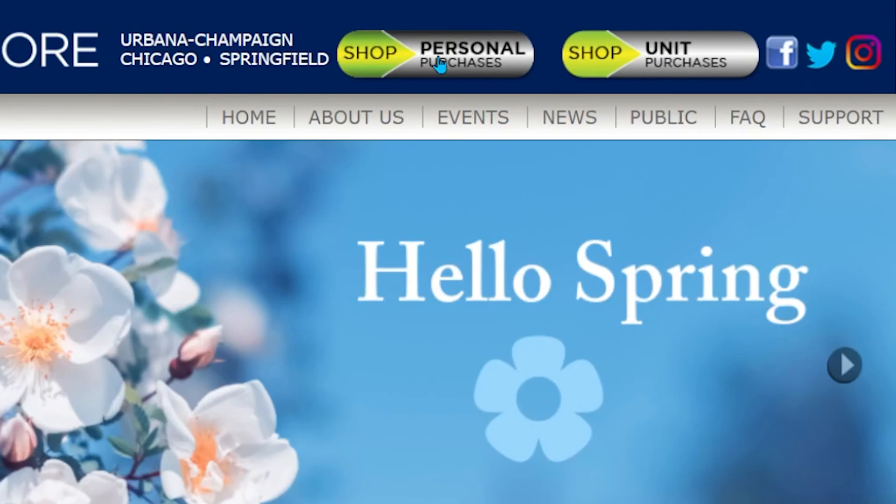
left_click(434, 54)
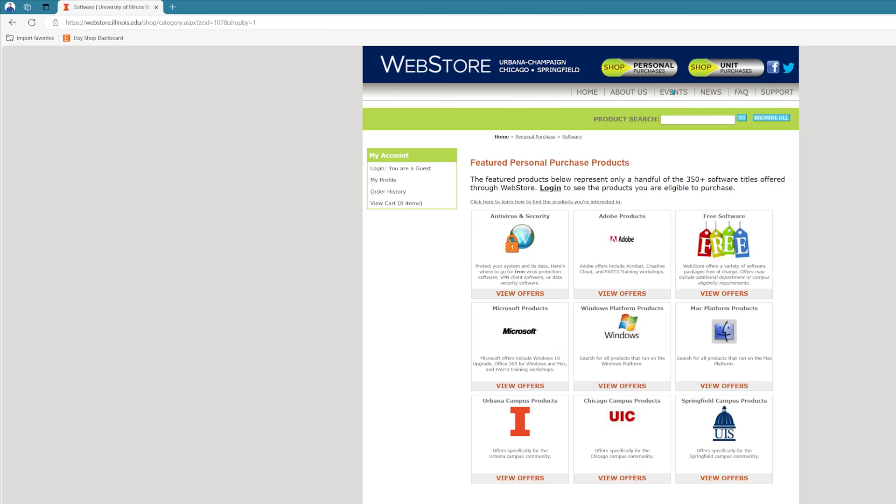
left_click(697, 120)
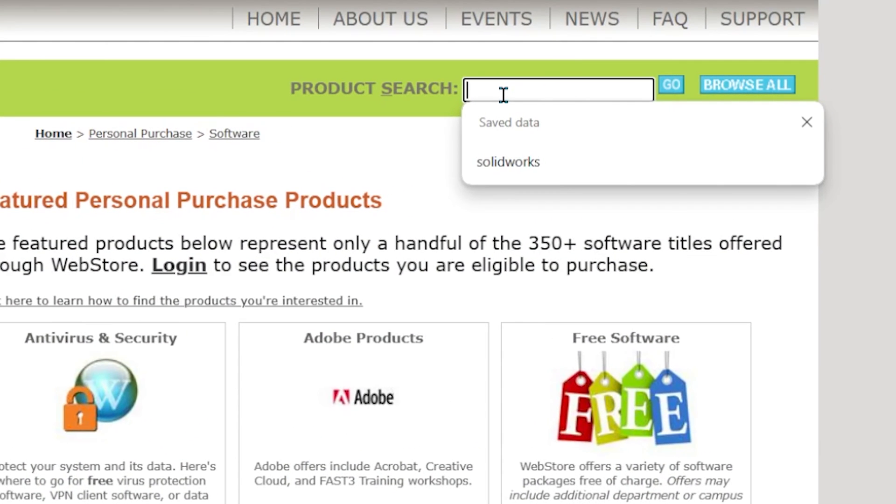
Step: Search the WebStore for 'solidworks' to list the two free Education Edition Student Access licenses
type("sol")
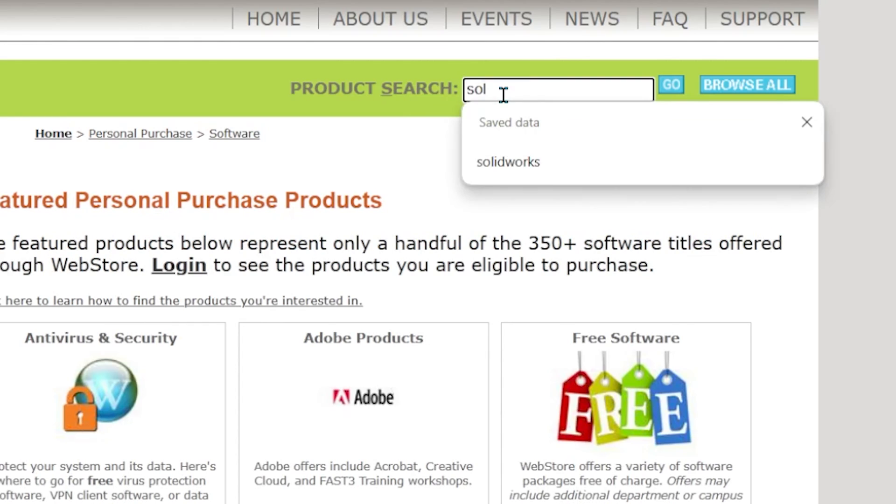
left_click(508, 162)
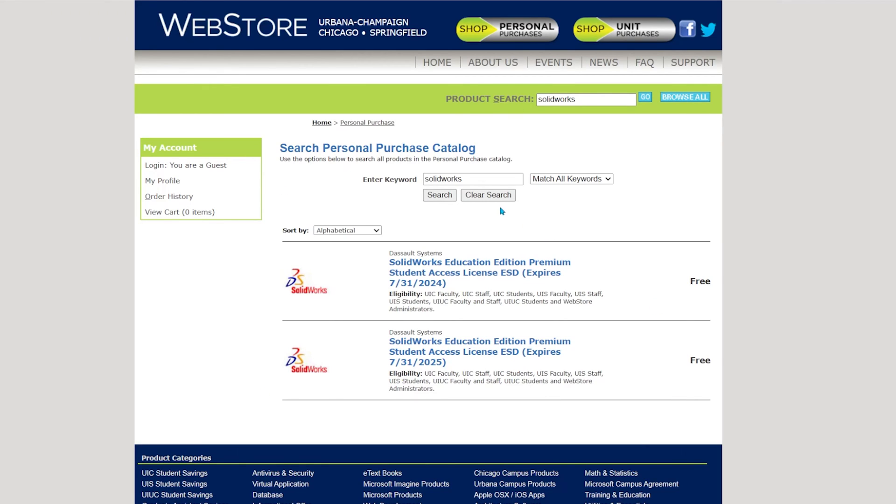
mouse_move(365, 347)
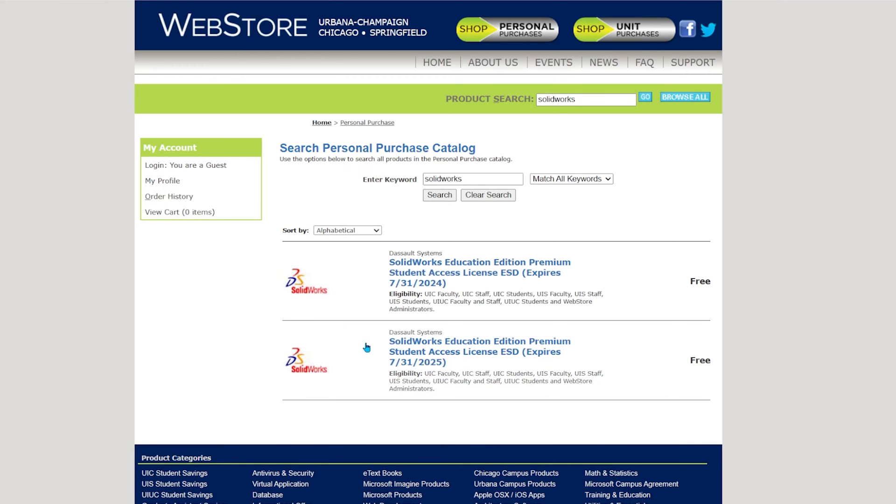
mouse_move(289, 333)
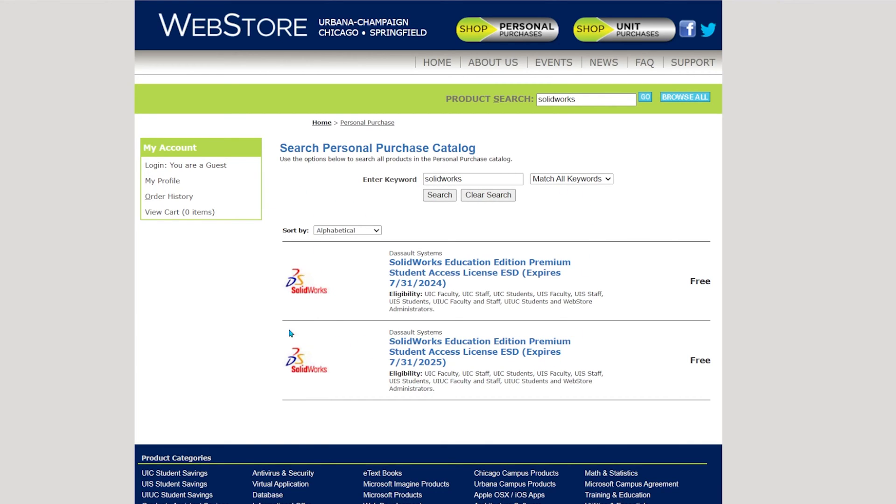
mouse_move(368, 333)
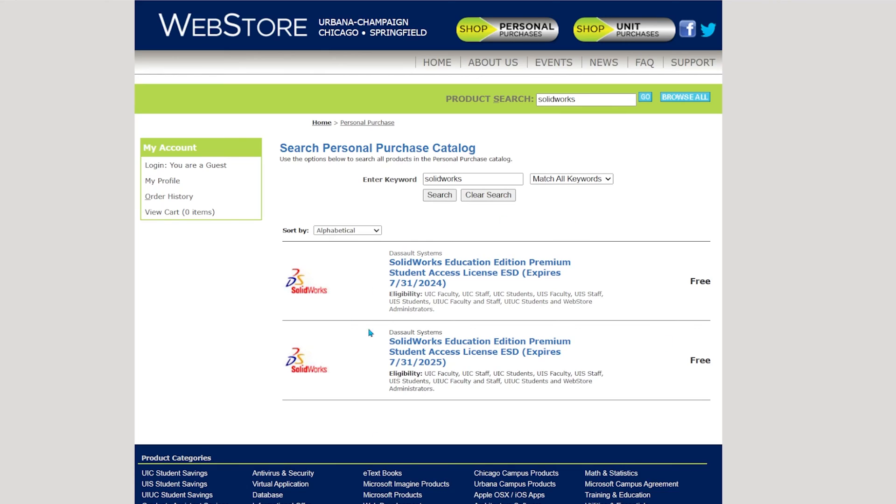
mouse_move(477, 293)
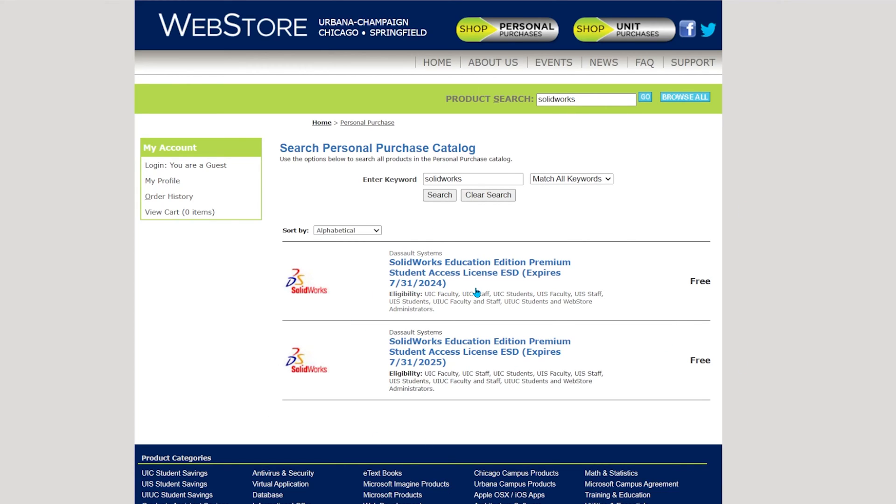
mouse_move(536, 380)
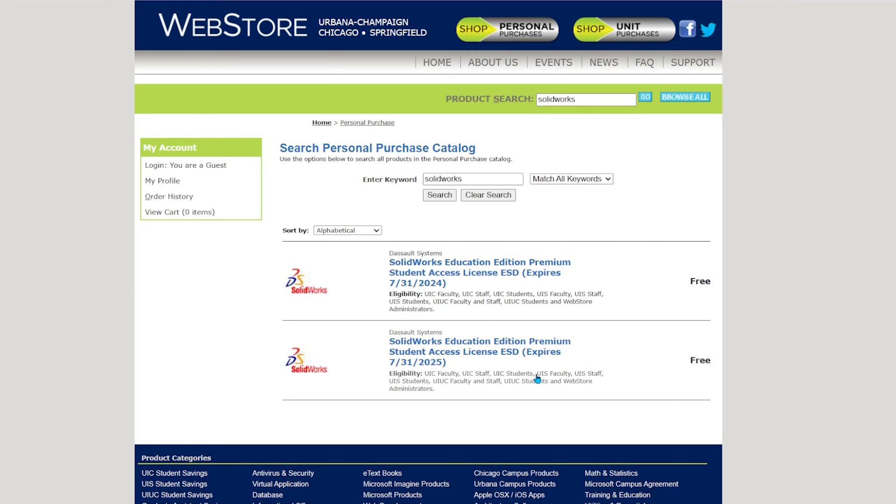
mouse_move(720, 379)
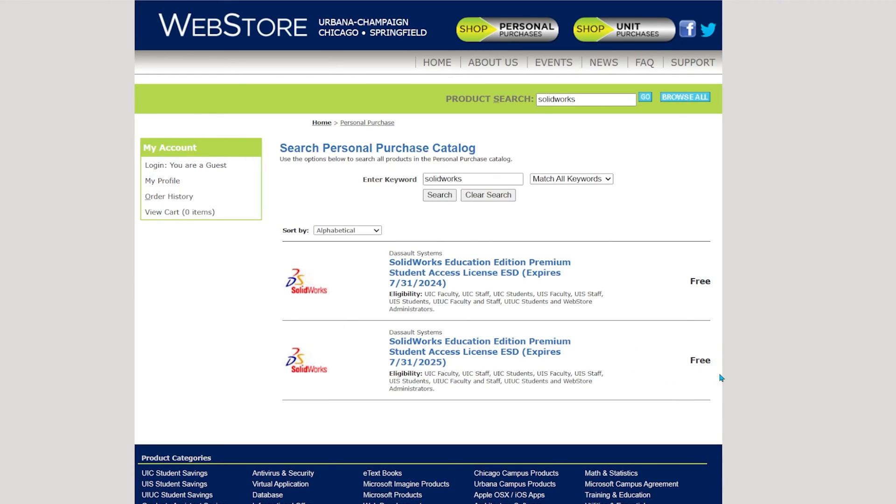
mouse_move(641, 324)
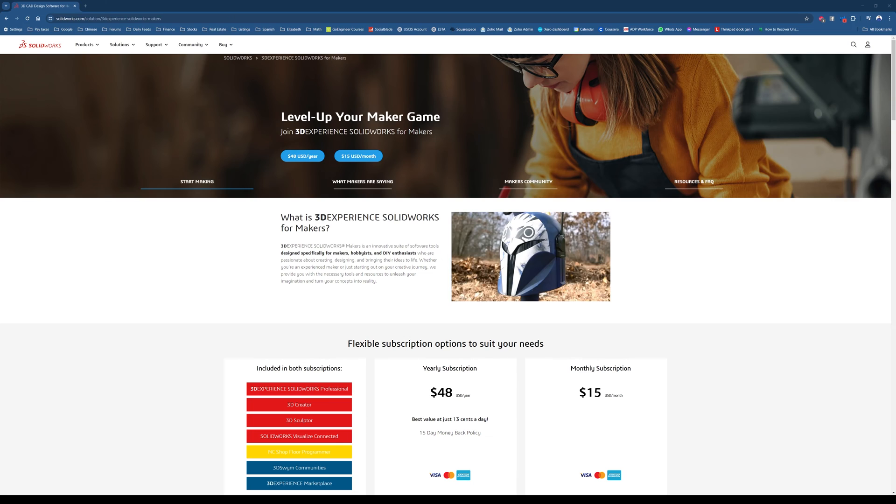
Step: Scroll the Makers page past the $48/year and $15/month plans and expand the FAQ 'Are my files or data restricted at all?'
scroll("down", 3)
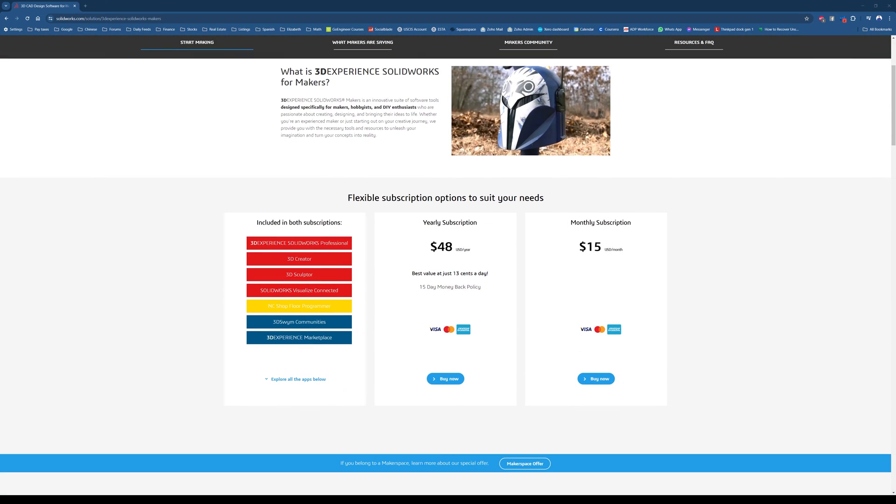
scroll("down", 3)
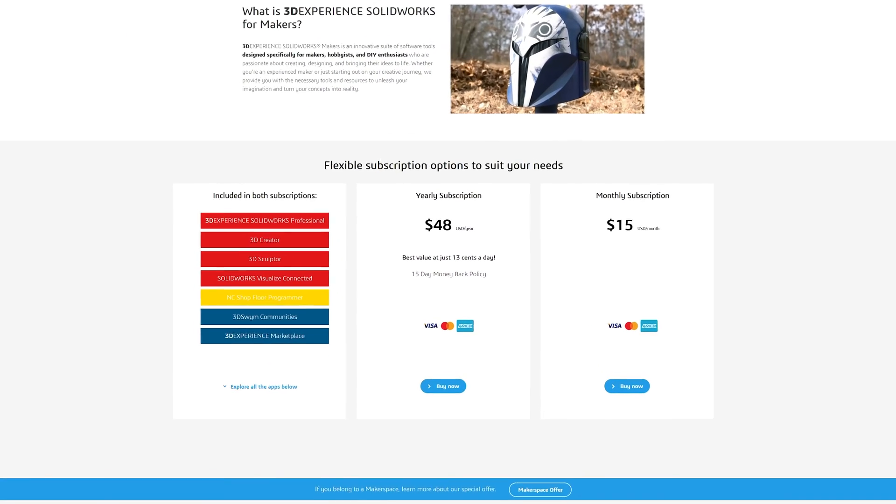
scroll("down", 3)
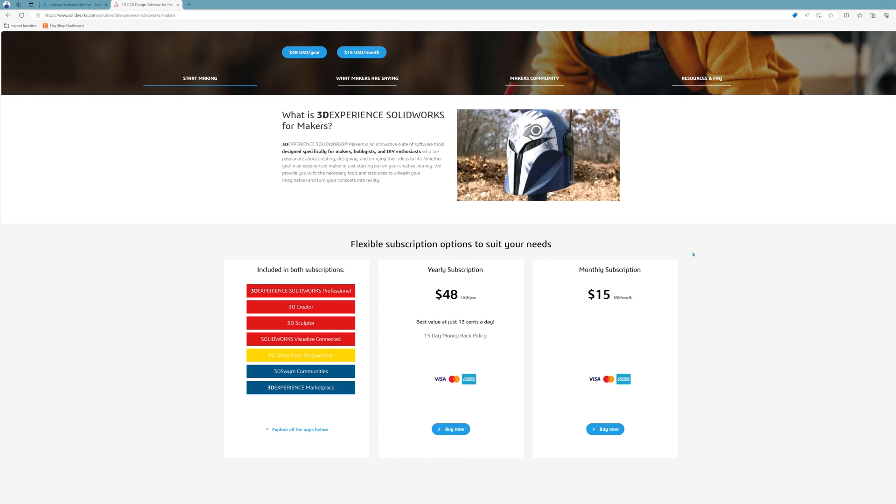
scroll("down", 3)
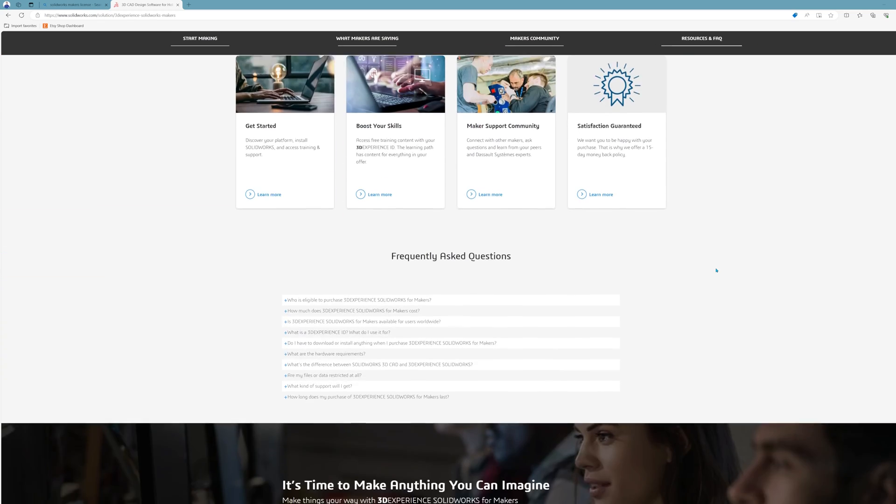
scroll("down", 3)
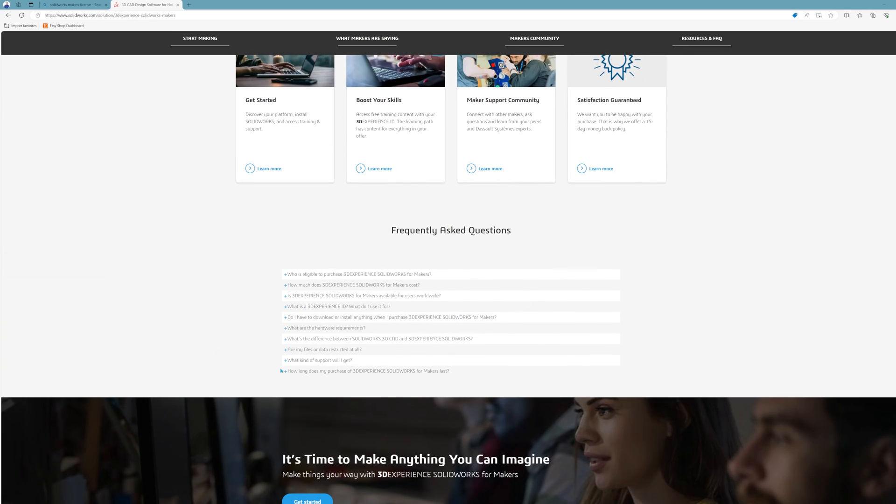
left_click(324, 349)
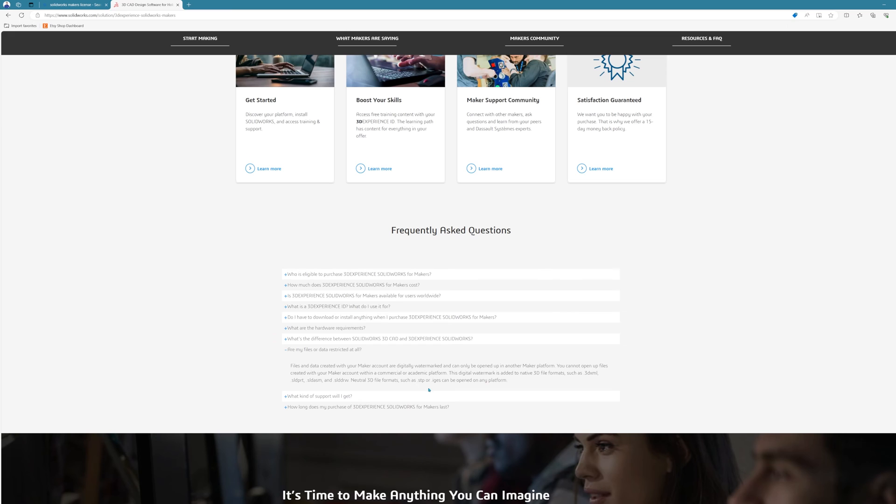
mouse_move(685, 416)
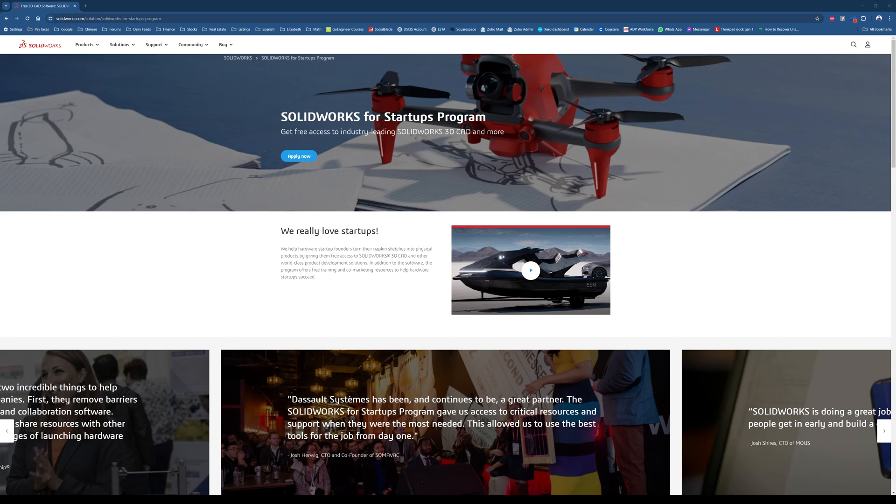
Step: Scroll through the Startups Program page's free first year, 70%/50% discounts, eligibility and how-to-apply sections
scroll("down", 3)
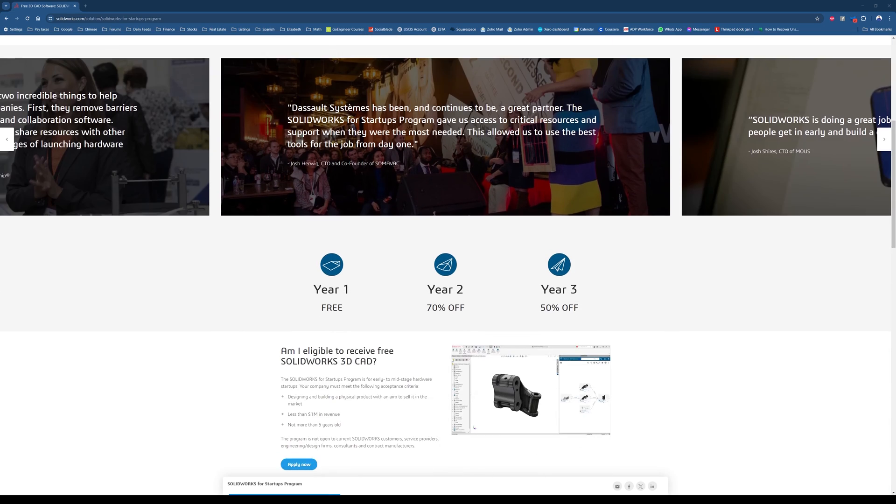
scroll("down", 3)
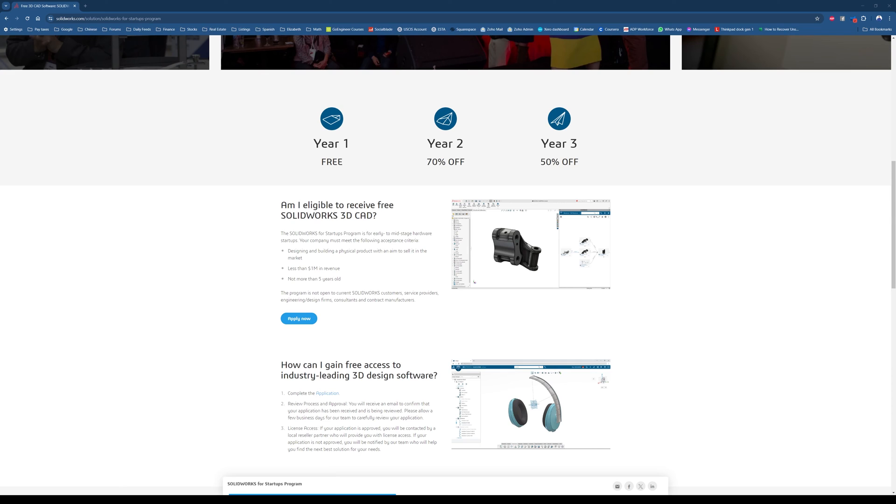
scroll("down", 3)
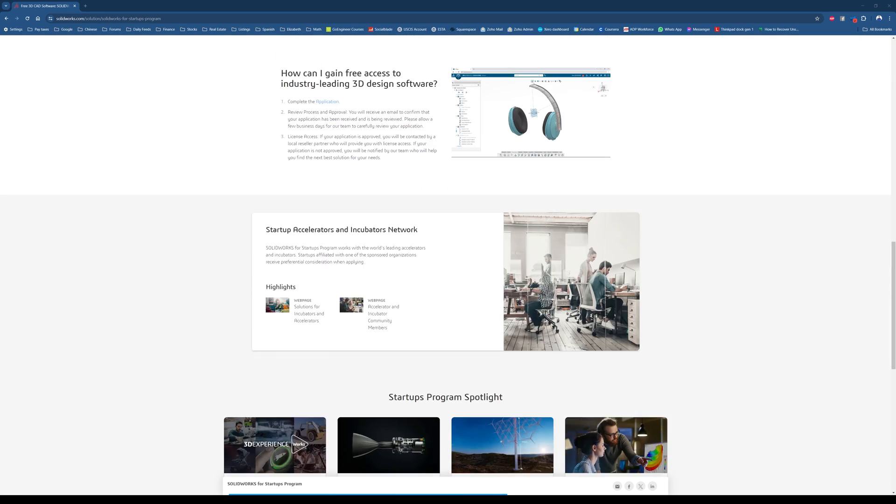
scroll("up", 3)
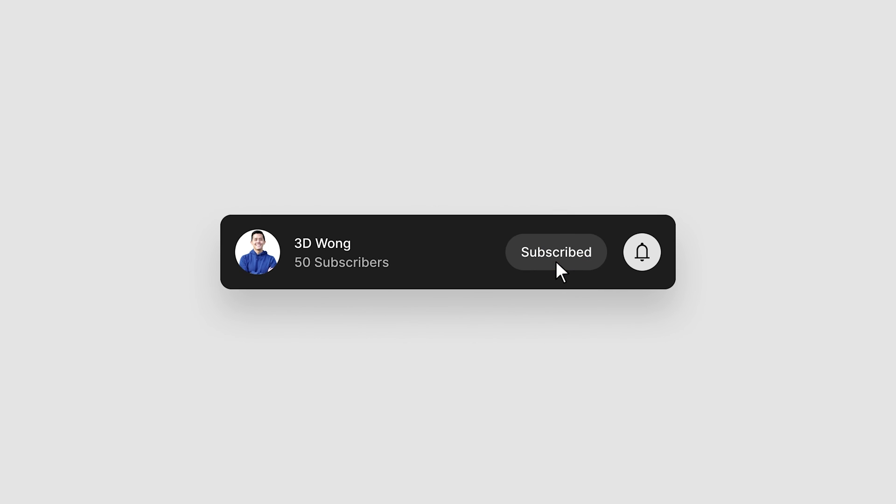
left_click(641, 251)
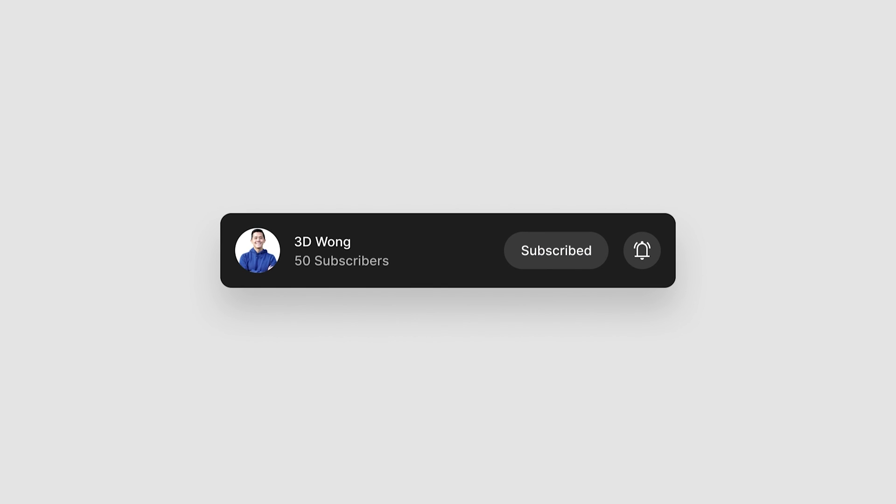